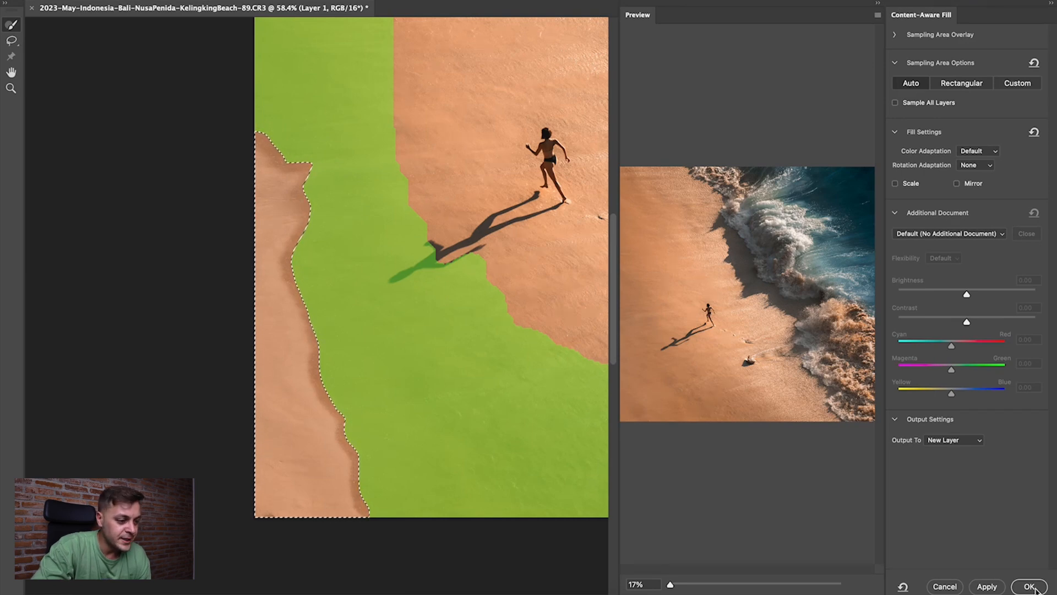
# Step: Apply the content-aware fill to the left beach strip, outputting sand onto a new layer
pyautogui.click(1028, 585)
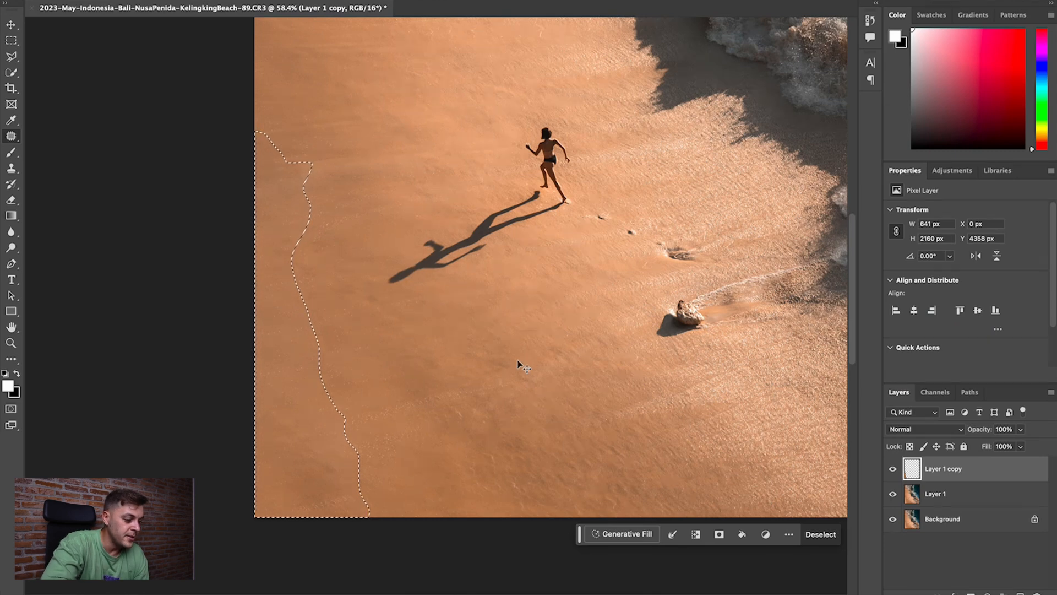
pyautogui.click(820, 534)
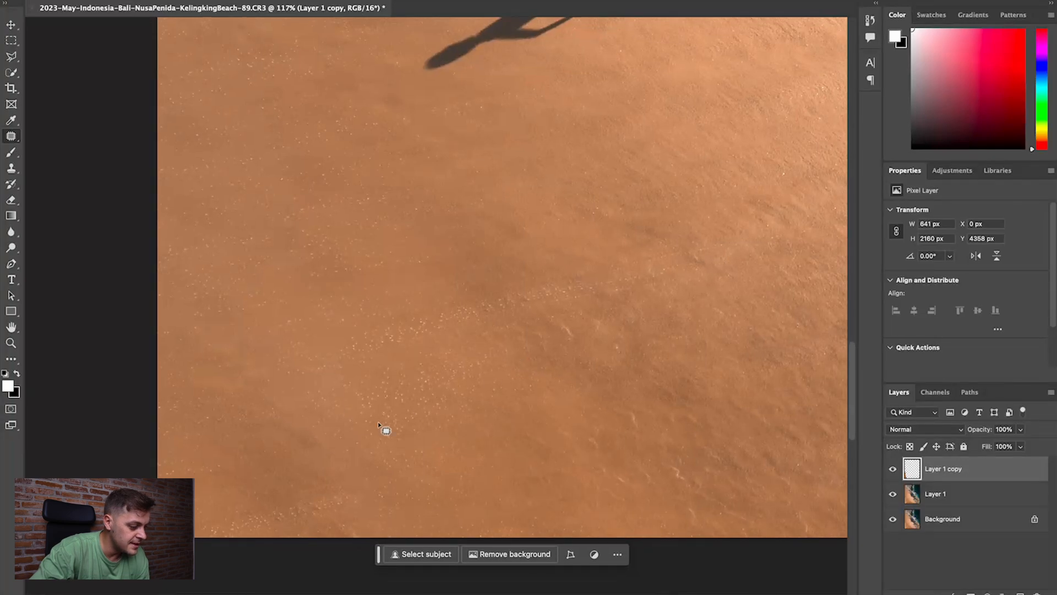
pyautogui.moveTo(385, 457)
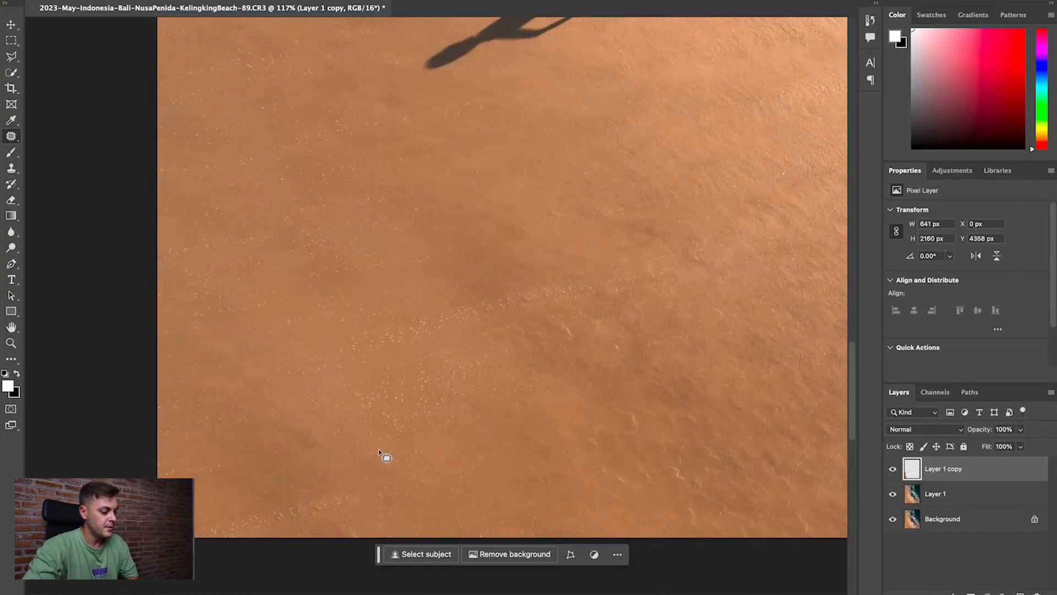
pyautogui.moveTo(45, 181)
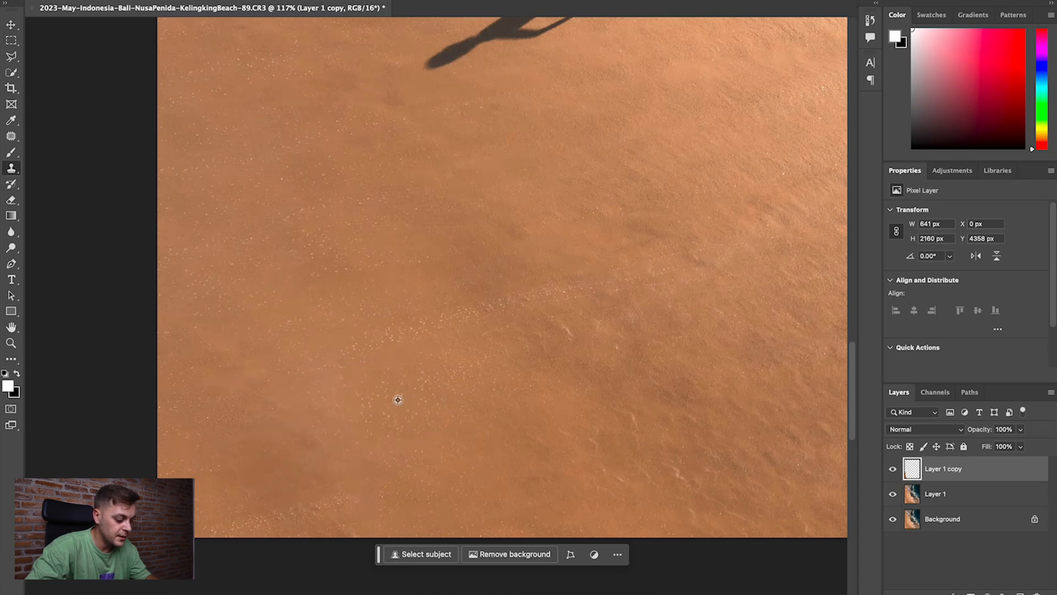
pyautogui.moveTo(255, 422)
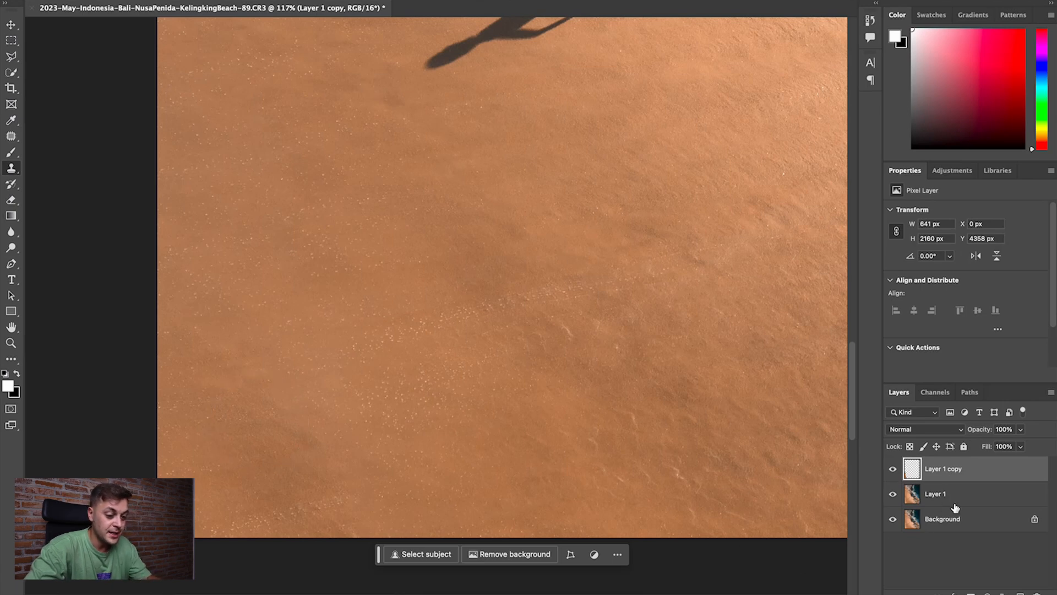
pyautogui.moveTo(951, 496)
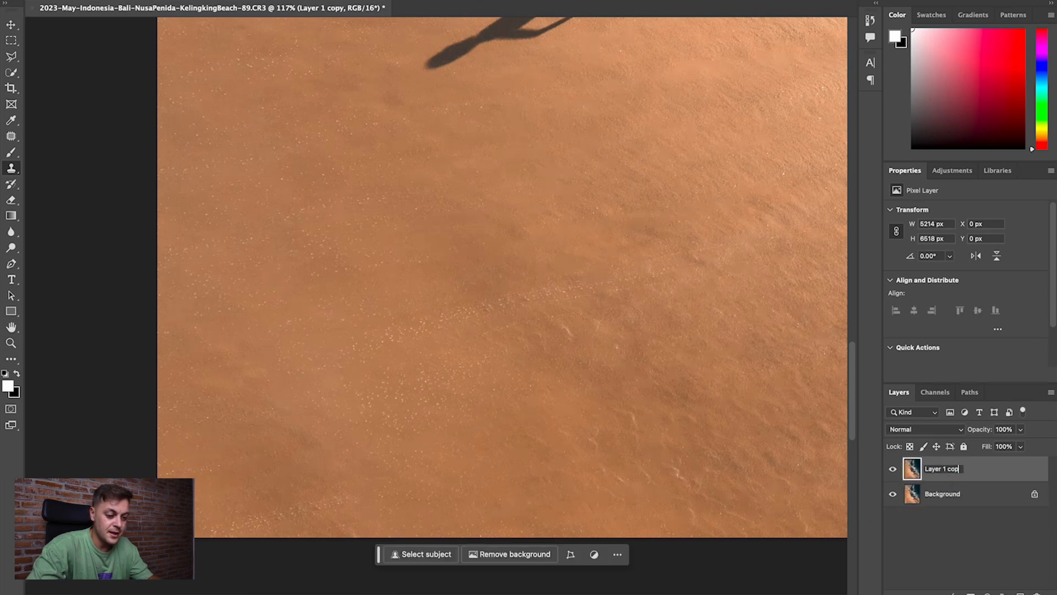
# Step: Trim the merged layer's name back to 'Layer 1'
pyautogui.press('Backspace')
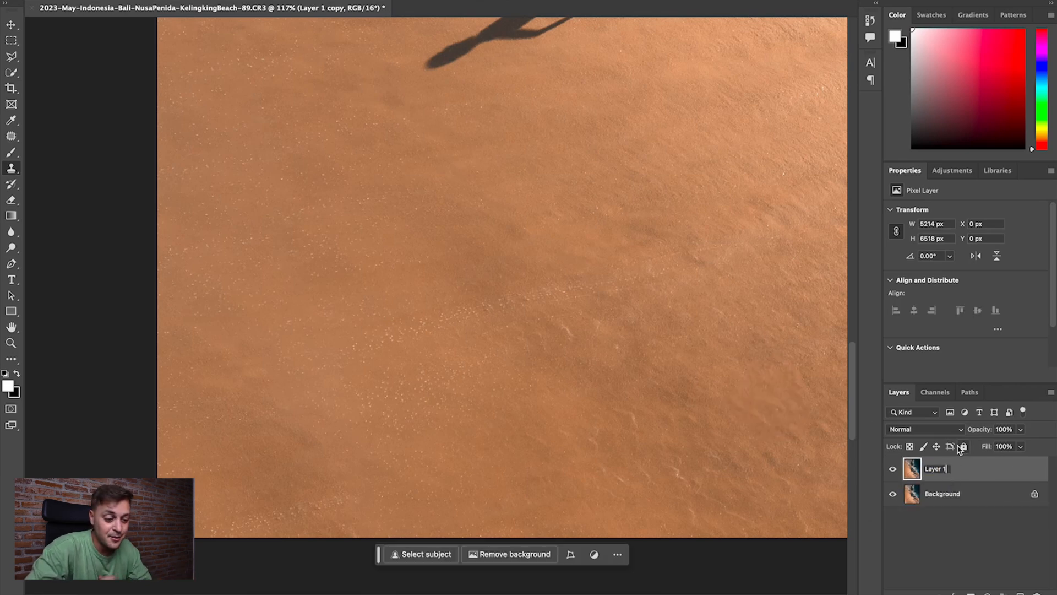